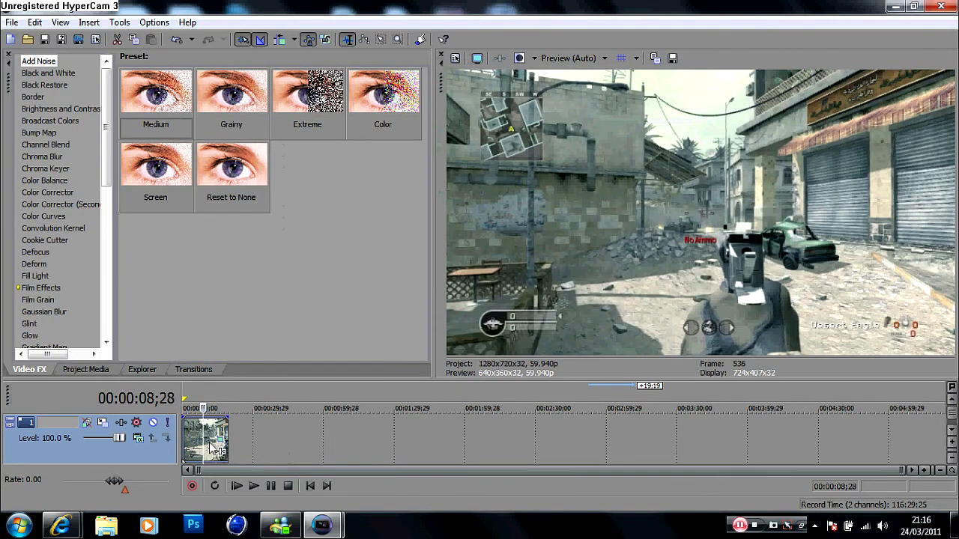
Step: In the clip's properties, enable Disable resample and turn off Maintain aspect ratio
double_click(206, 438)
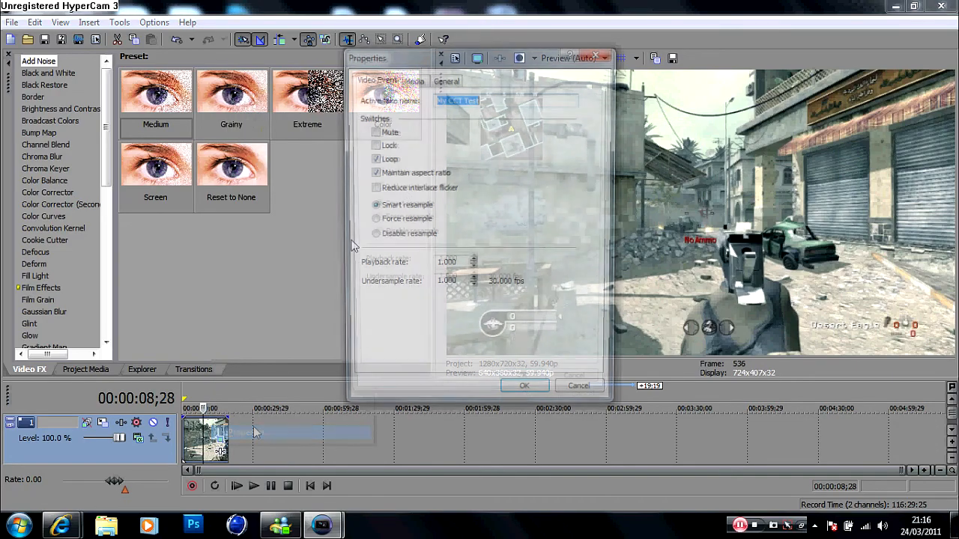
click(373, 235)
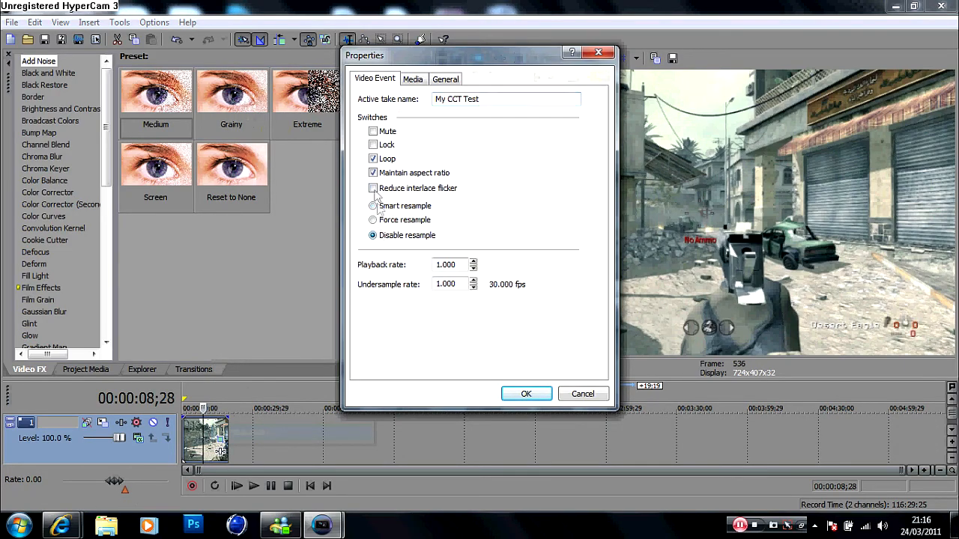
click(374, 172)
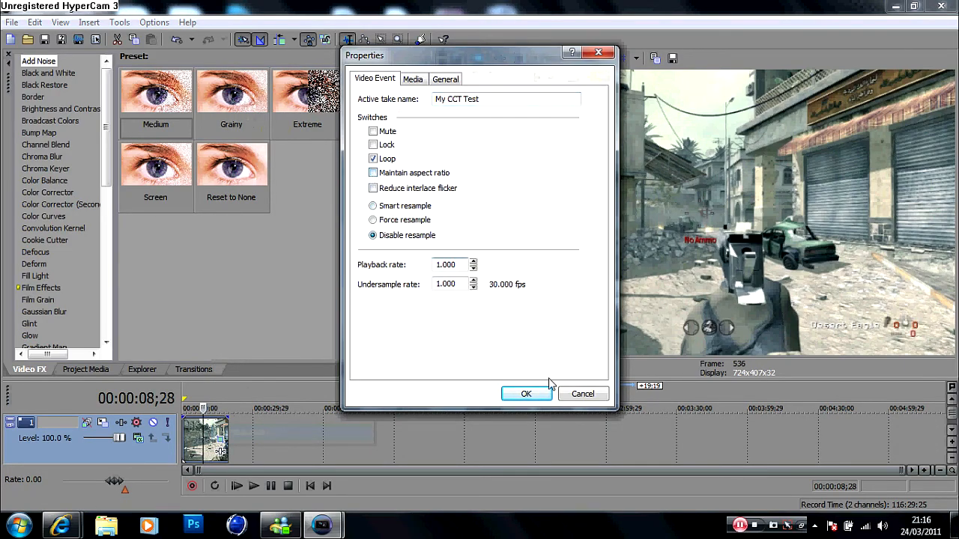
mouse_move(396, 307)
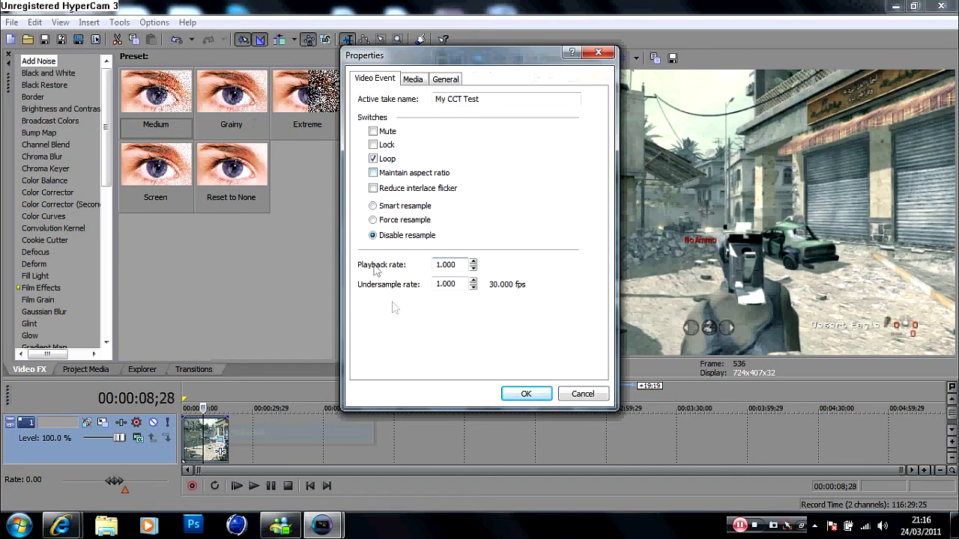
click(526, 394)
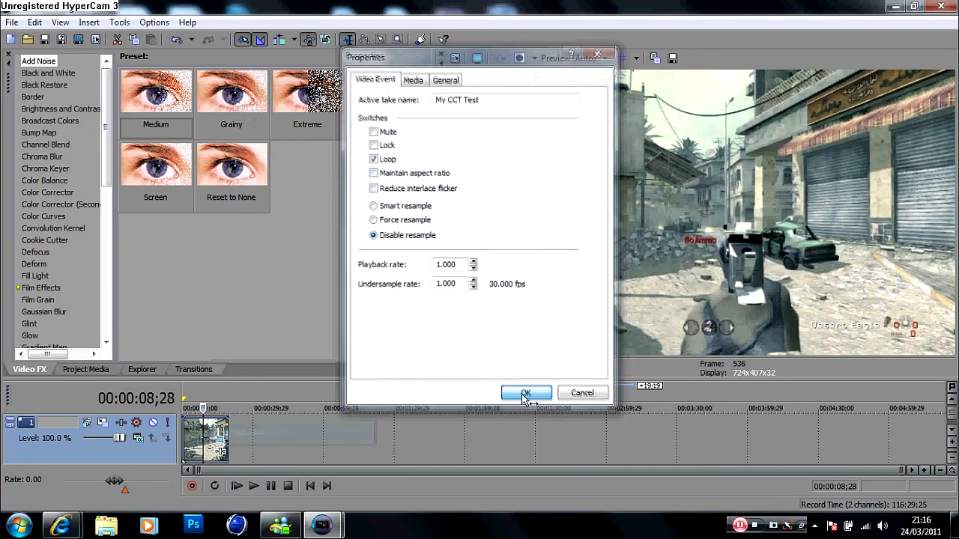
click(526, 392)
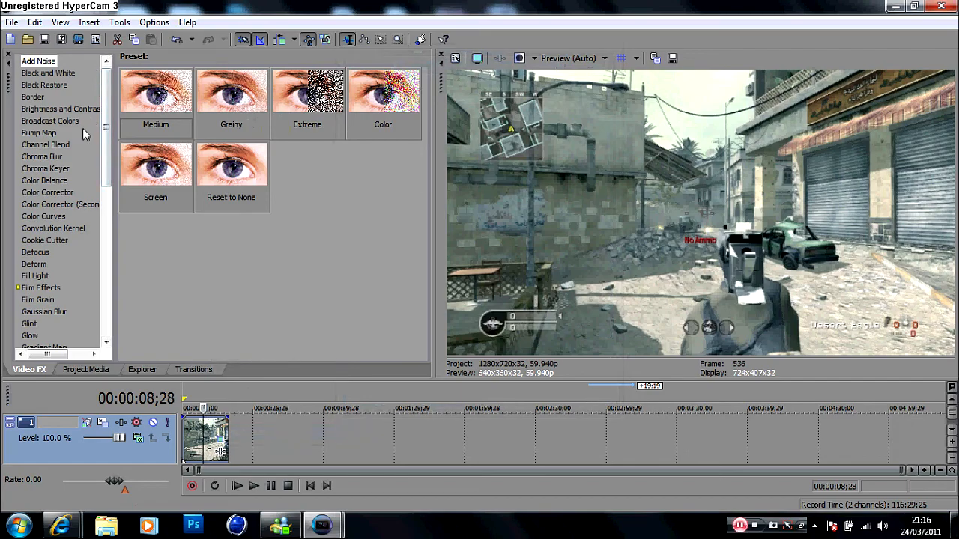
Step: Apply the Color Corrector effect with the Studio RGB to Computer RGB preset
click(47, 192)
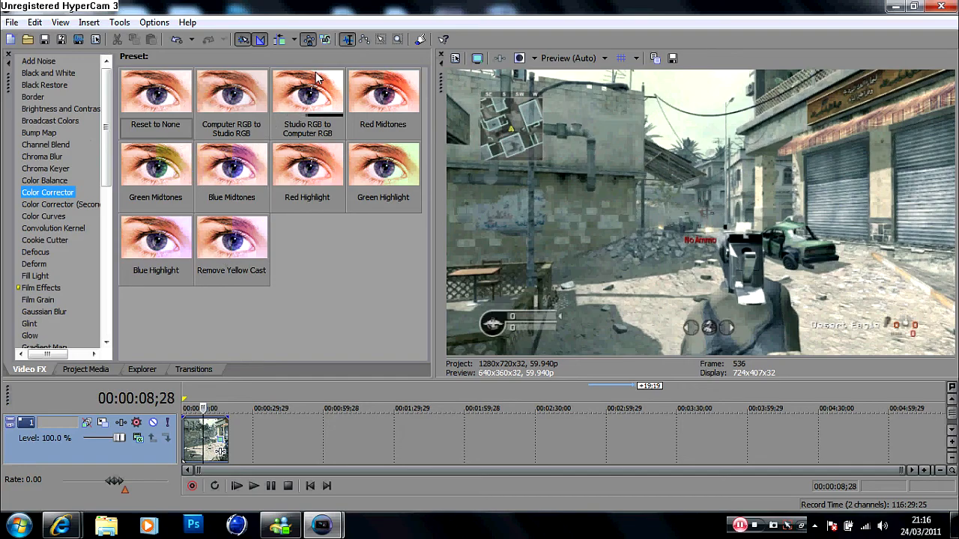
click(306, 91)
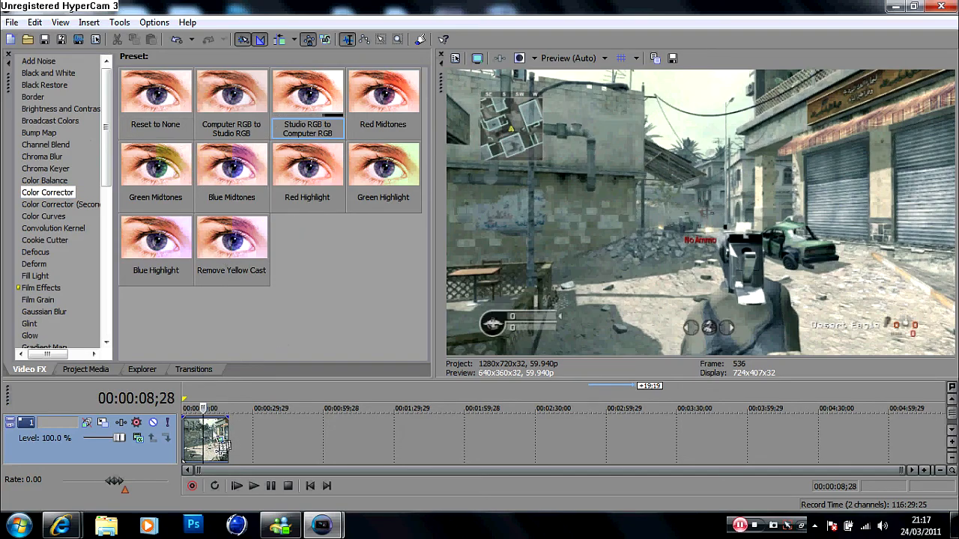
double_click(307, 89)
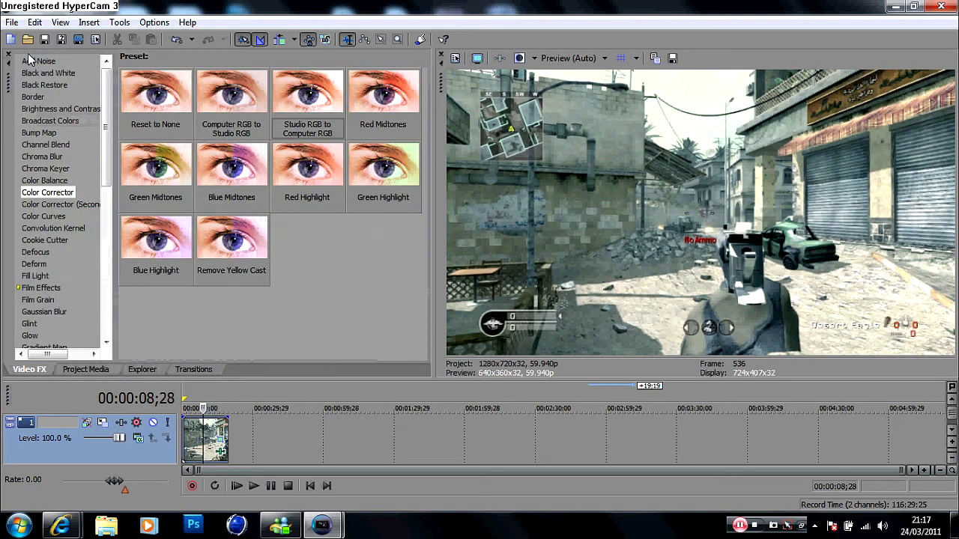
Step: Add the Sharpen effect to the clip with its amount reset to zero
scroll(down, 3)
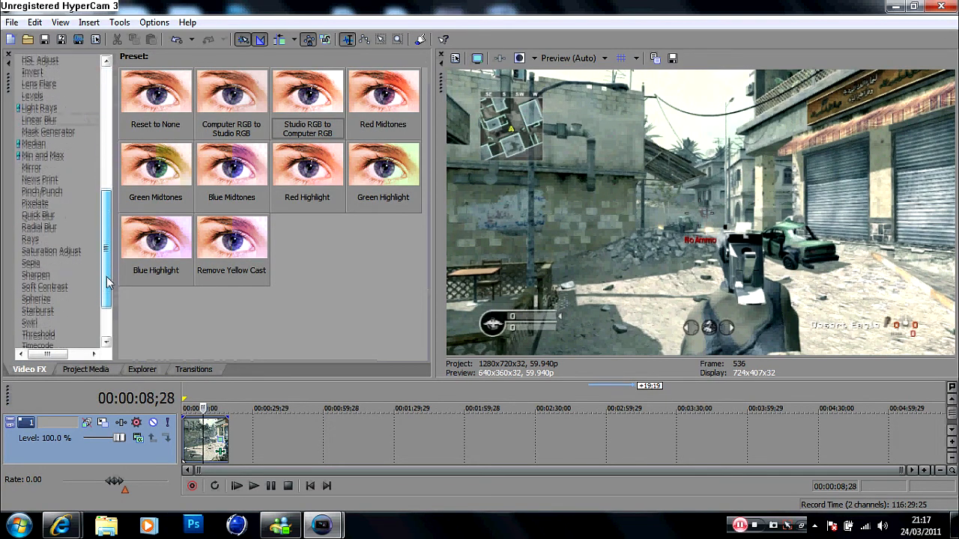
click(35, 274)
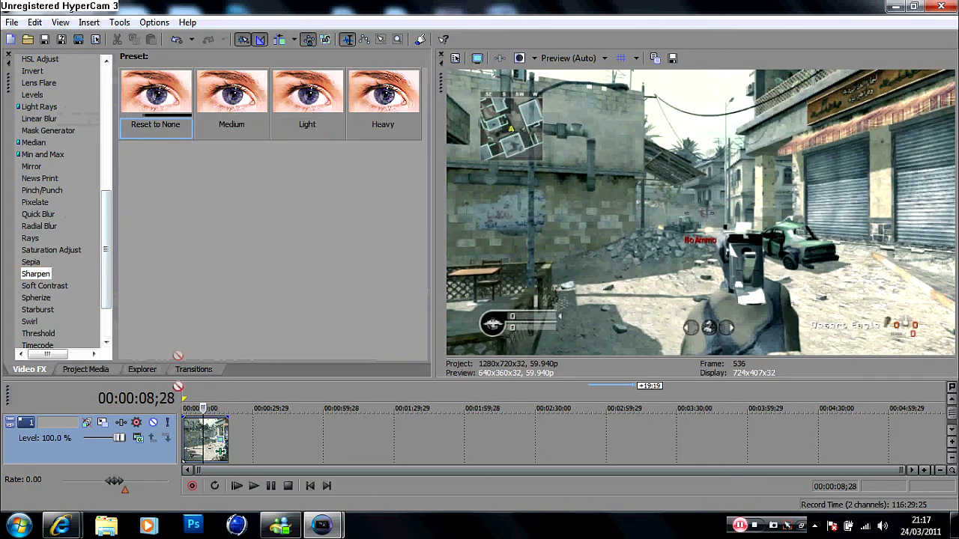
double_click(35, 273)
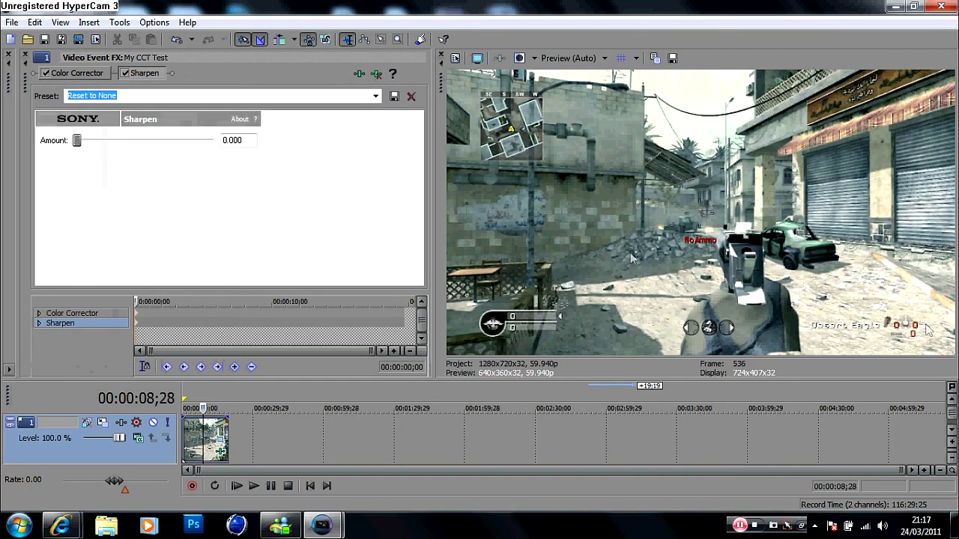
mouse_move(547, 185)
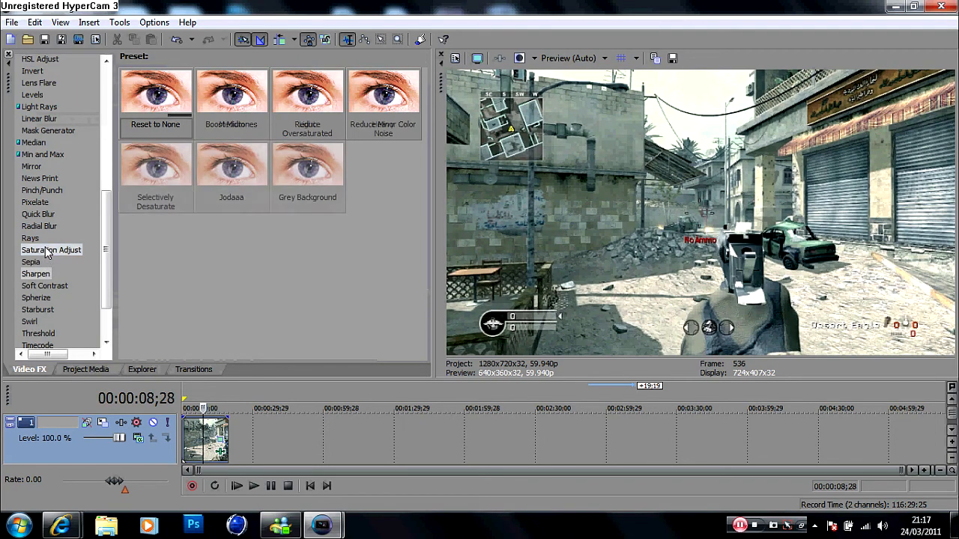
Step: Apply Saturation Adjust with the Grey Background preset as the clip's third effect
click(51, 250)
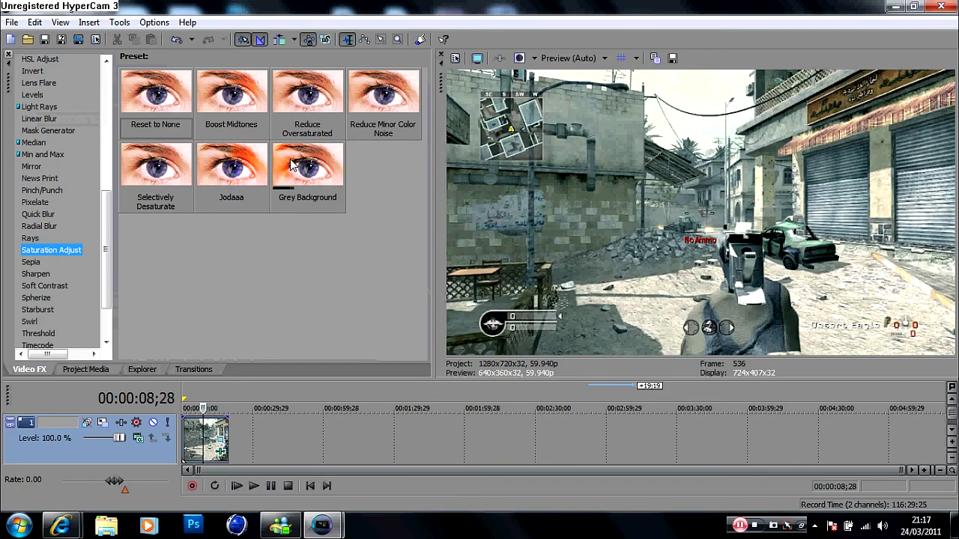
click(307, 163)
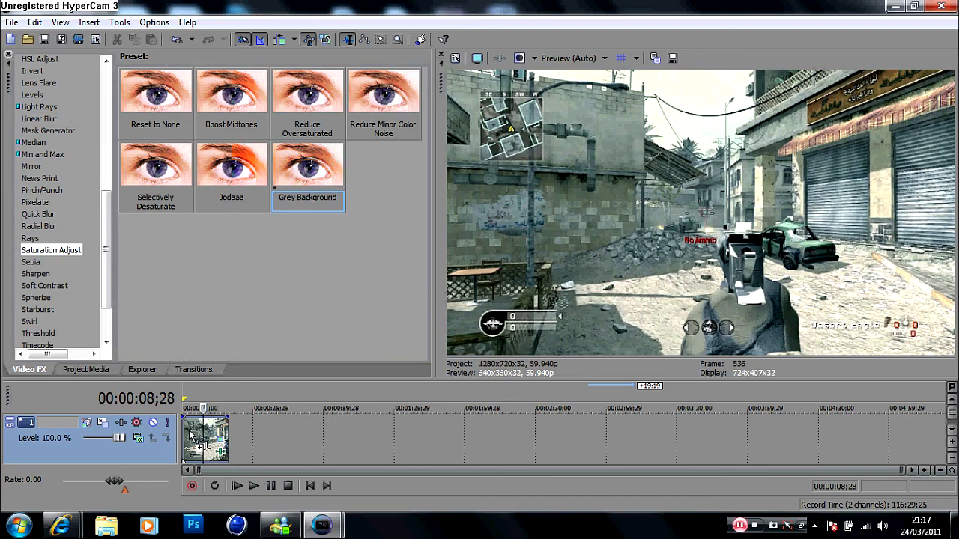
double_click(307, 165)
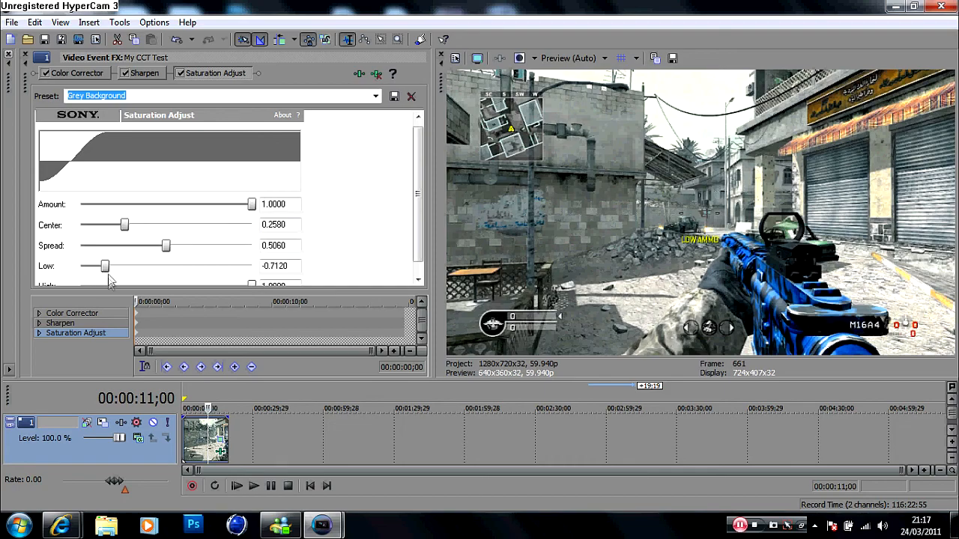
Step: Adjust the Saturation Adjust Low slider, settling at -0.7460, then check the High value
drag(105, 266, 92, 266)
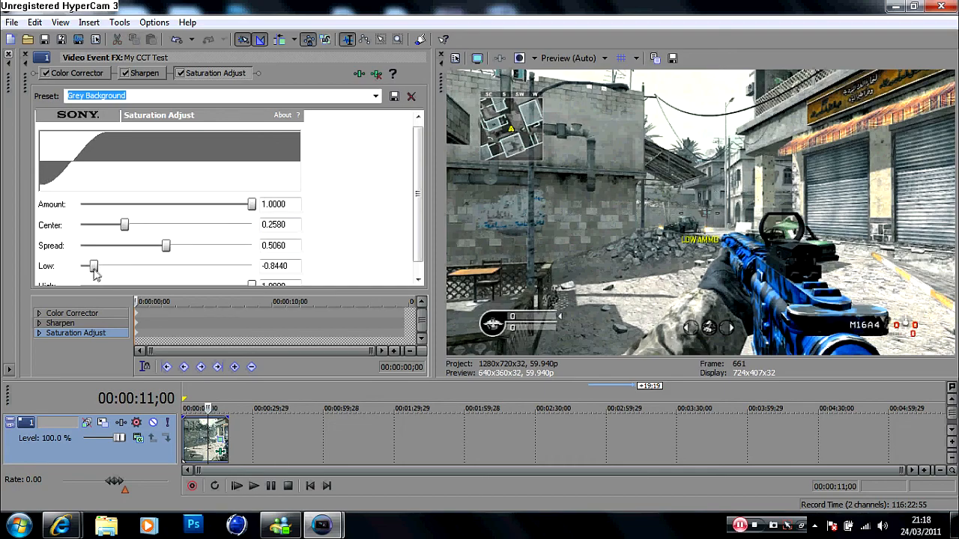
drag(92, 266, 81, 266)
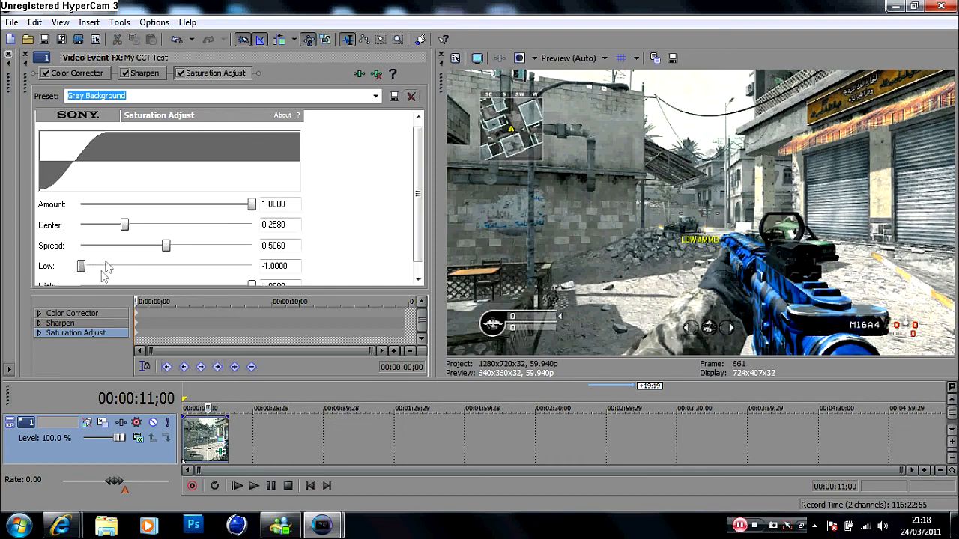
drag(81, 266, 97, 265)
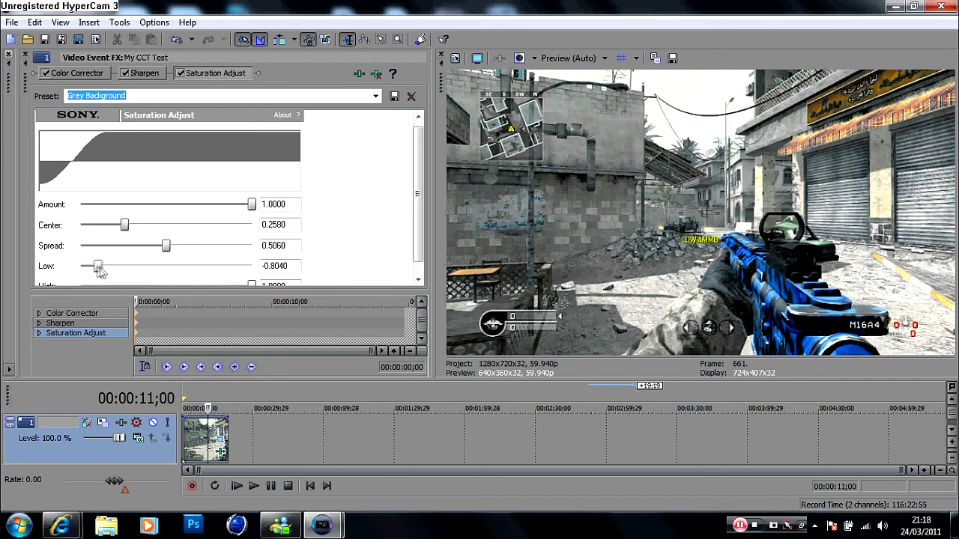
drag(96, 267, 109, 266)
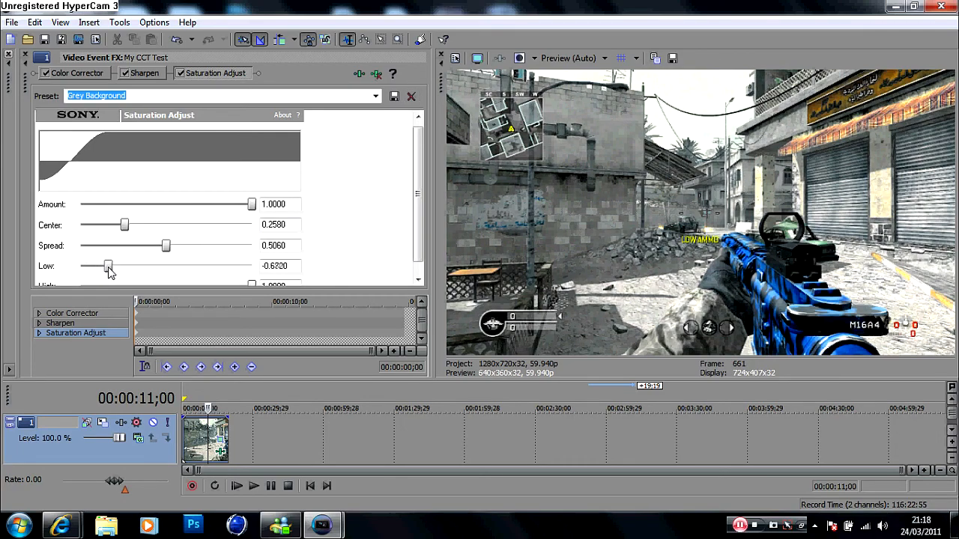
drag(109, 267, 102, 267)
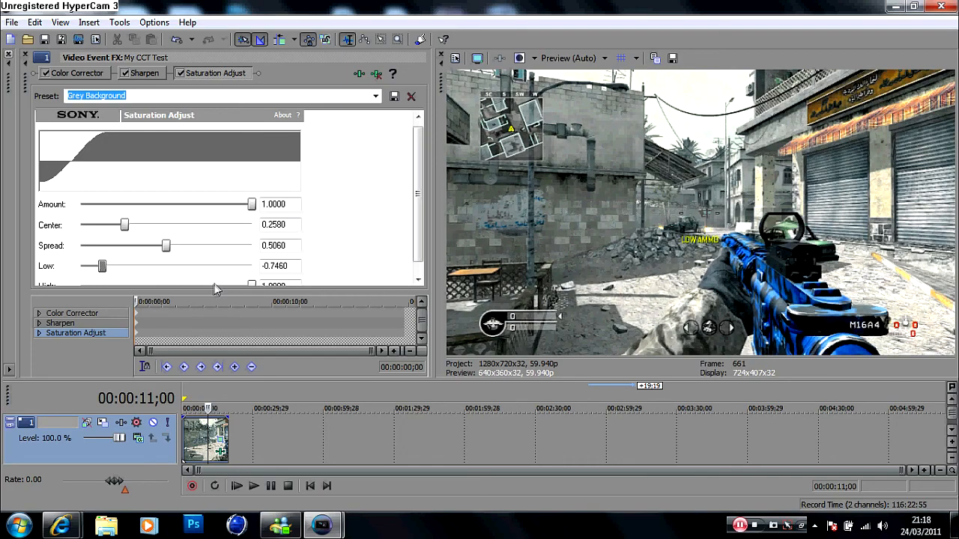
scroll(down, 3)
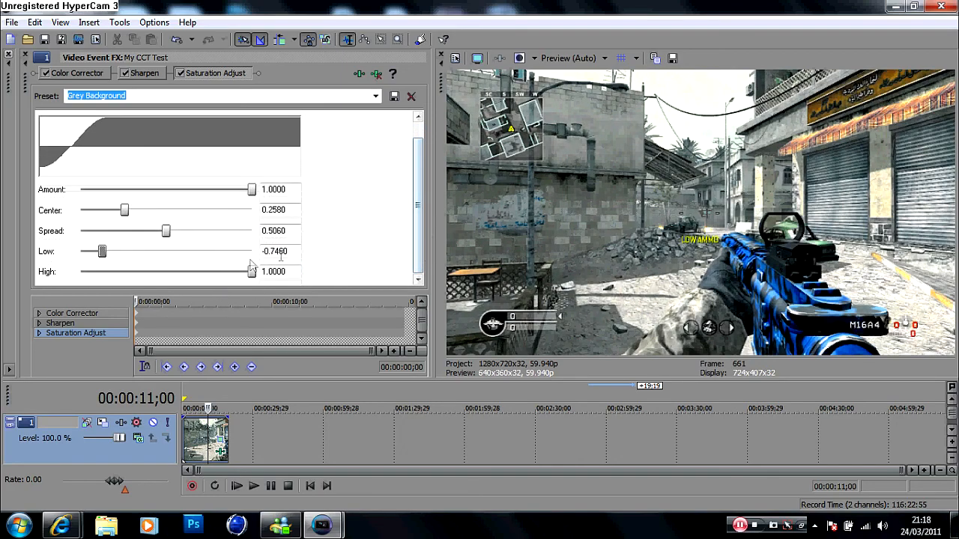
mouse_move(341, 273)
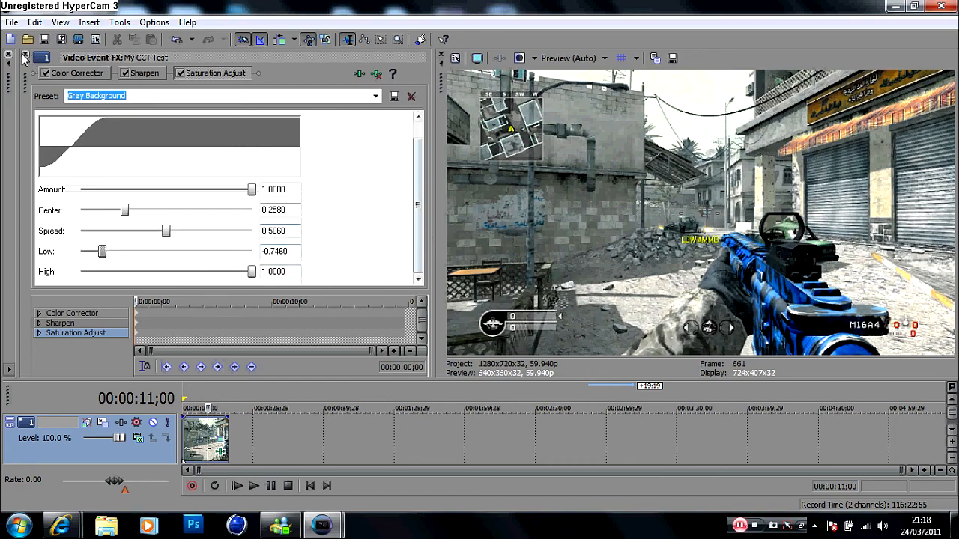
mouse_move(25, 58)
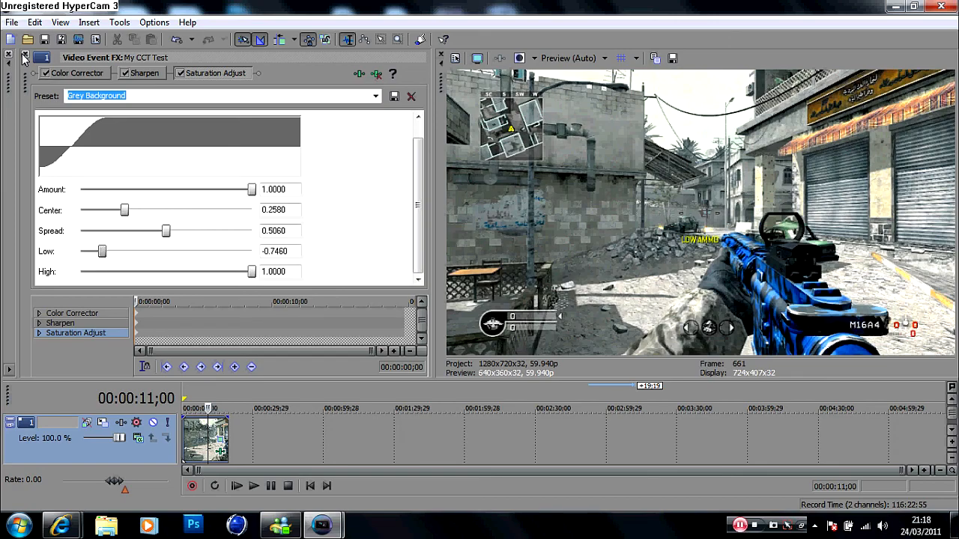
mouse_move(757, 270)
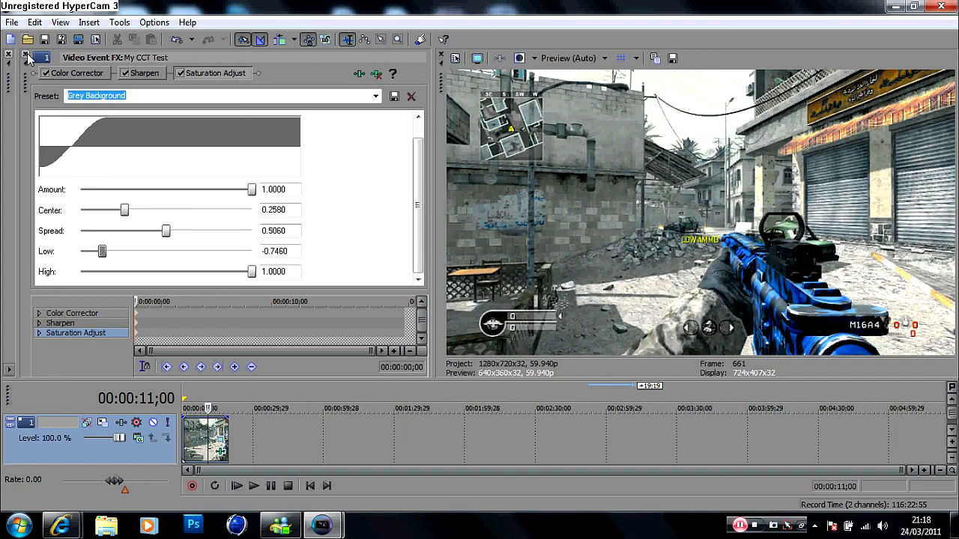
mouse_move(28, 57)
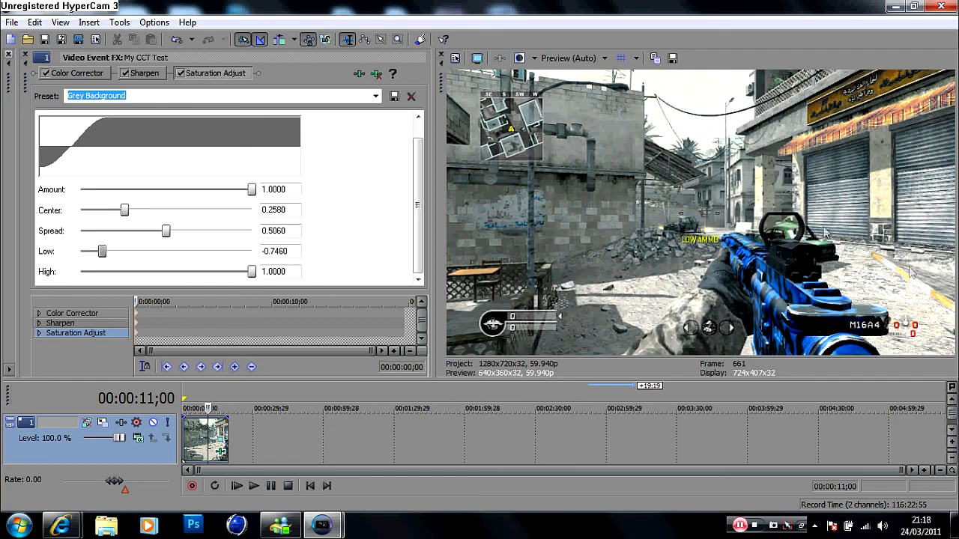
mouse_move(832, 264)
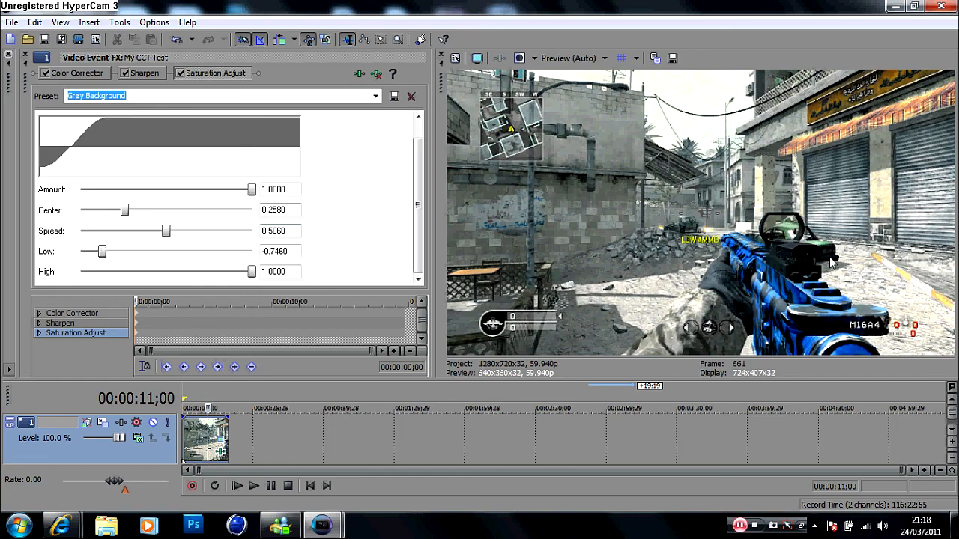
mouse_move(564, 185)
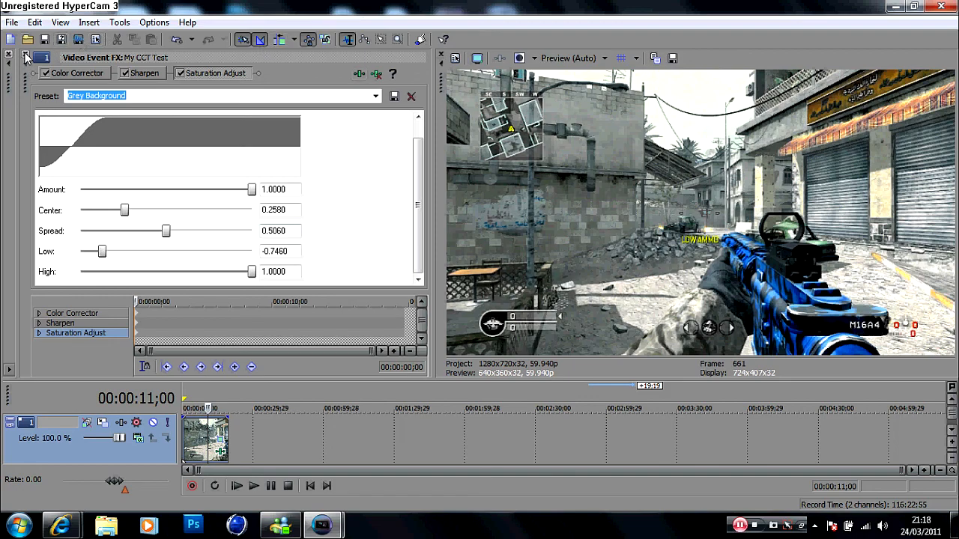
mouse_move(26, 57)
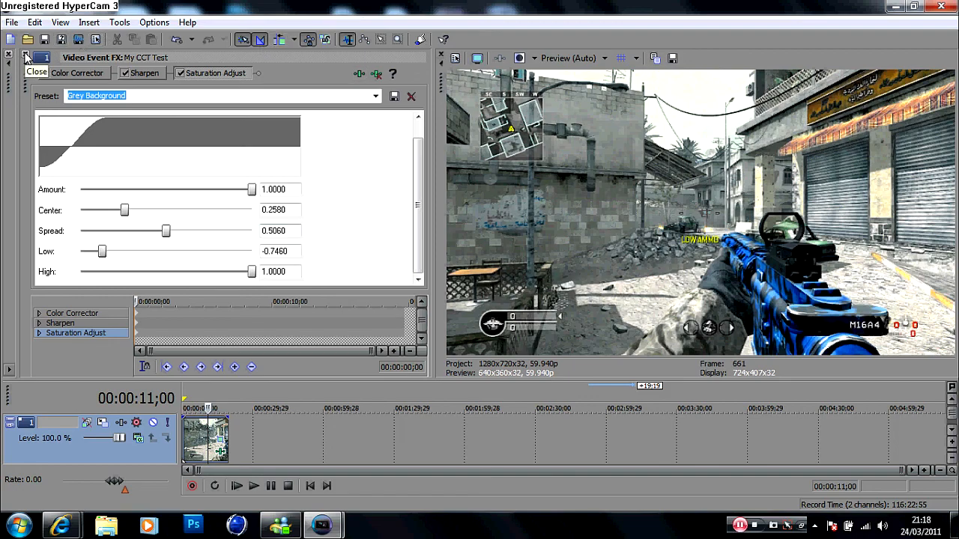